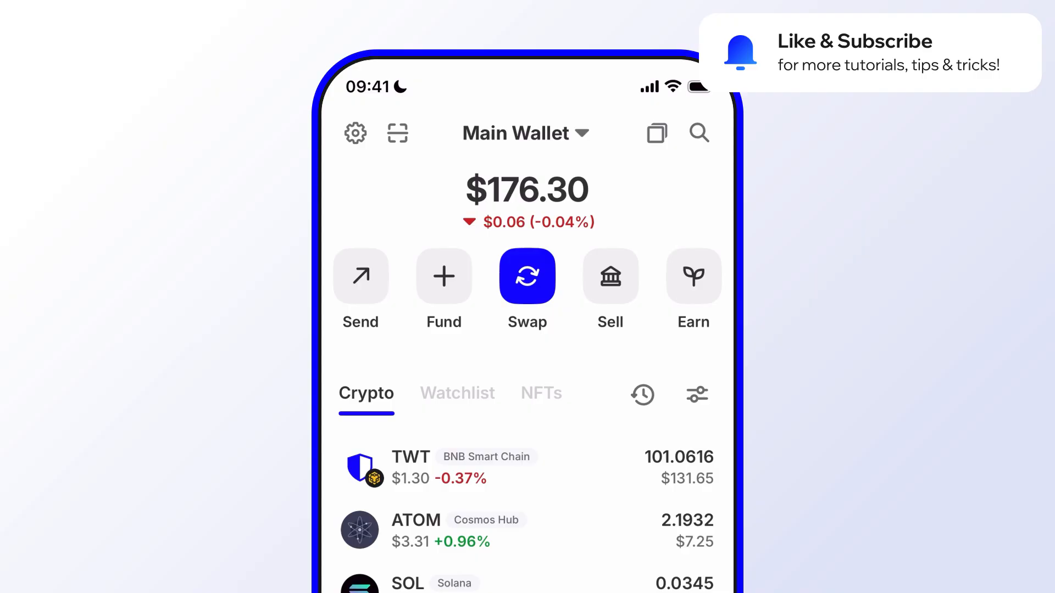
# Show the BTC, ETH and TRX watchlist and open the token search list.
pyautogui.scroll(-3)
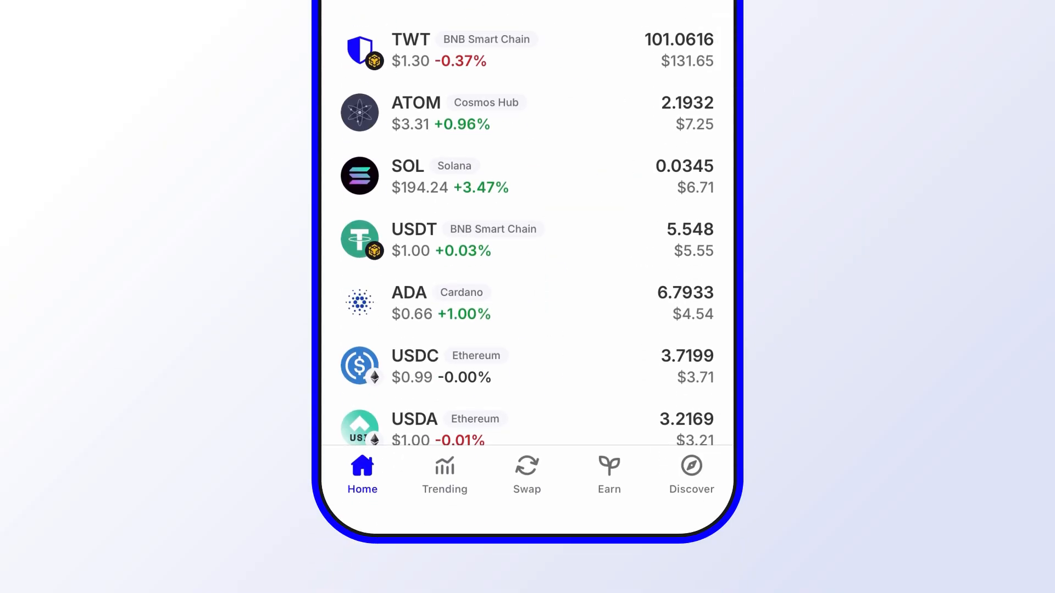
pyautogui.scroll(3)
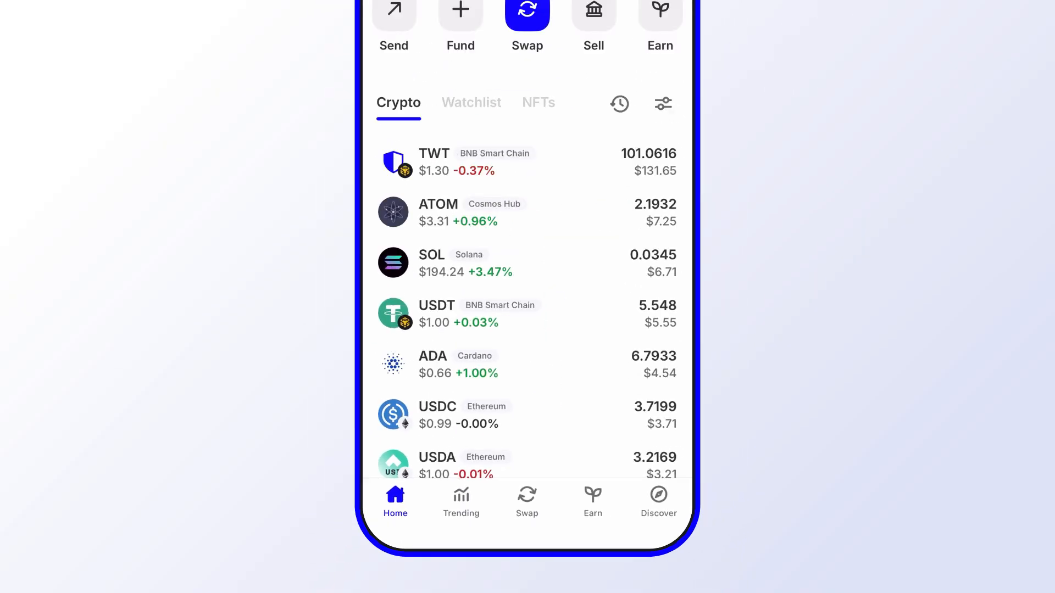
pyautogui.scroll(3)
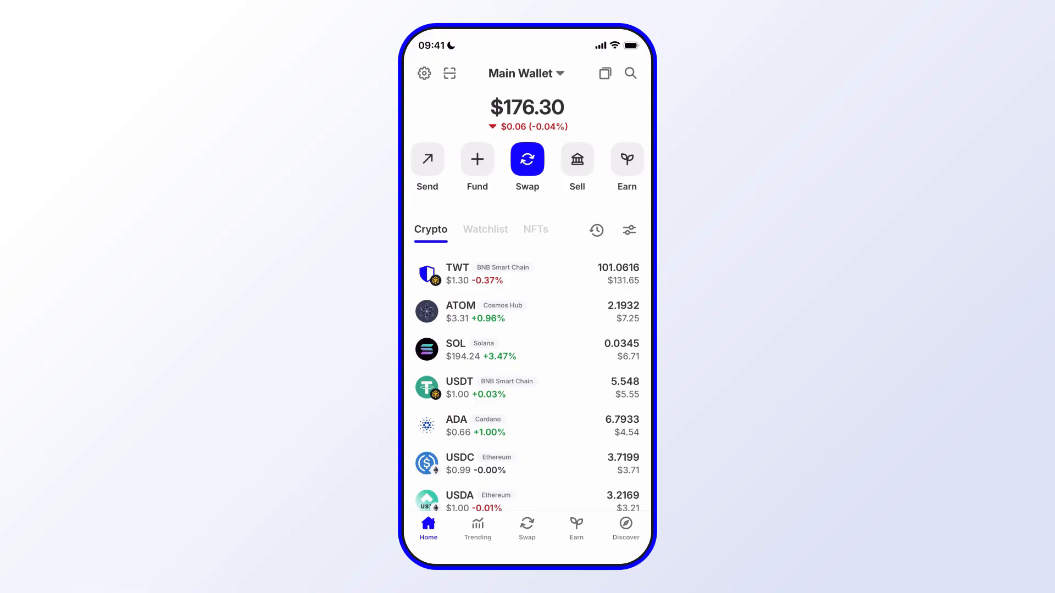
pyautogui.click(486, 229)
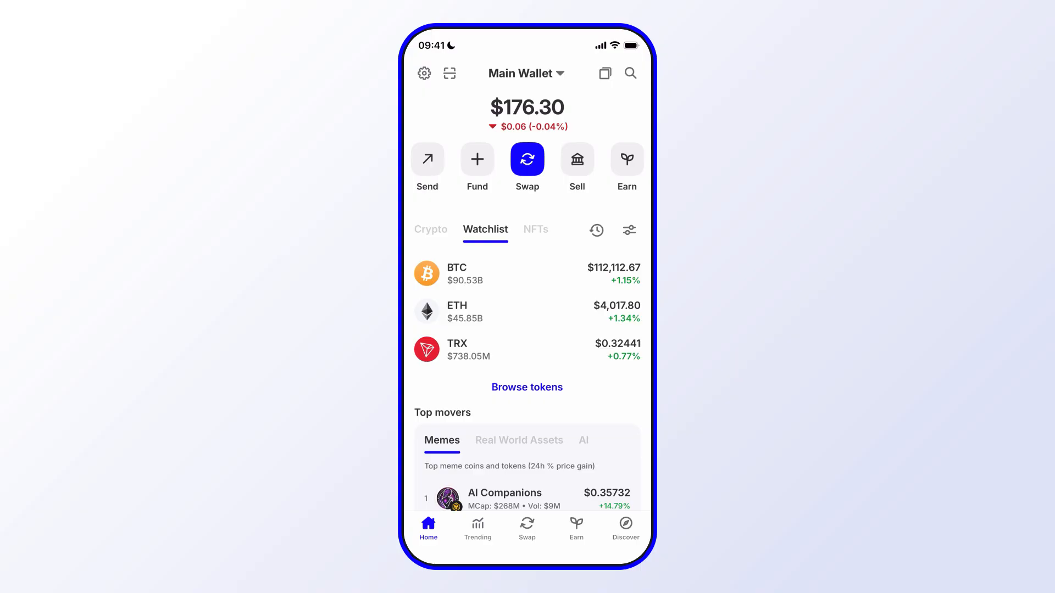
pyautogui.click(630, 73)
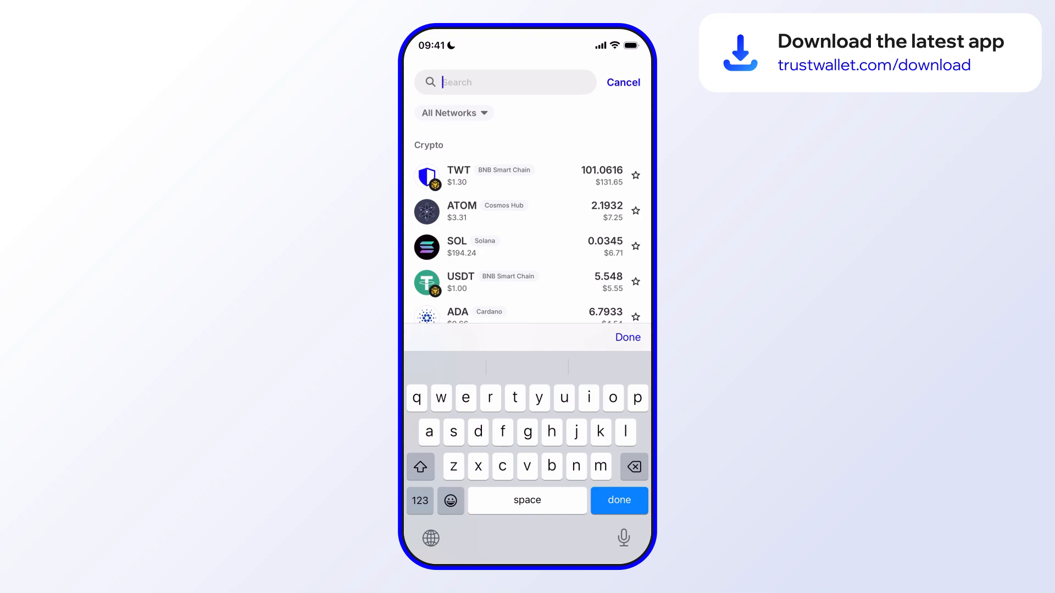
# Star ATOM and TSLAon in the token list, then return to the watchlist.
pyautogui.click(635, 176)
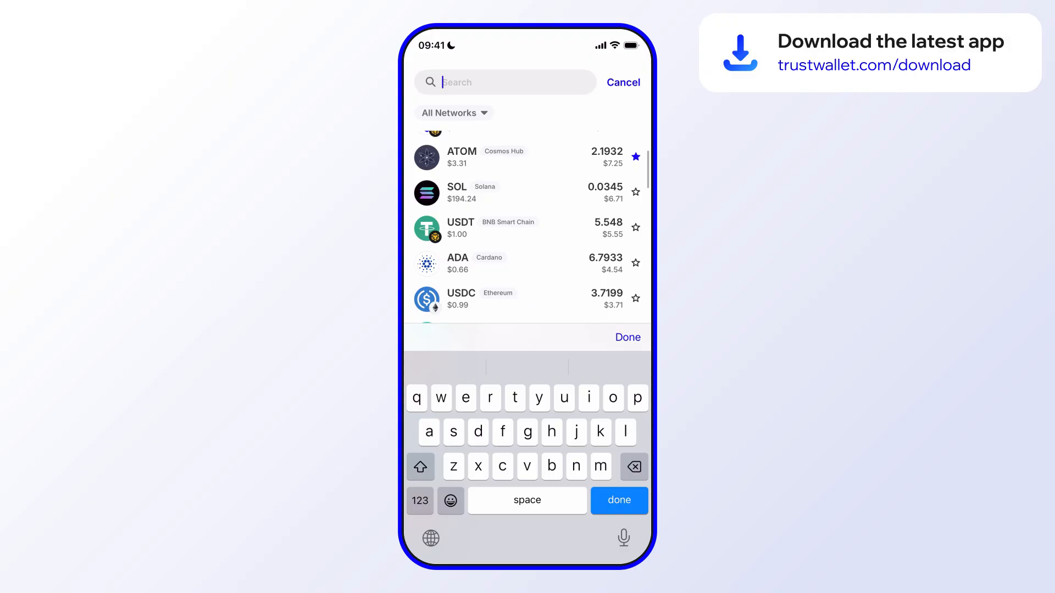
pyautogui.scroll(-3)
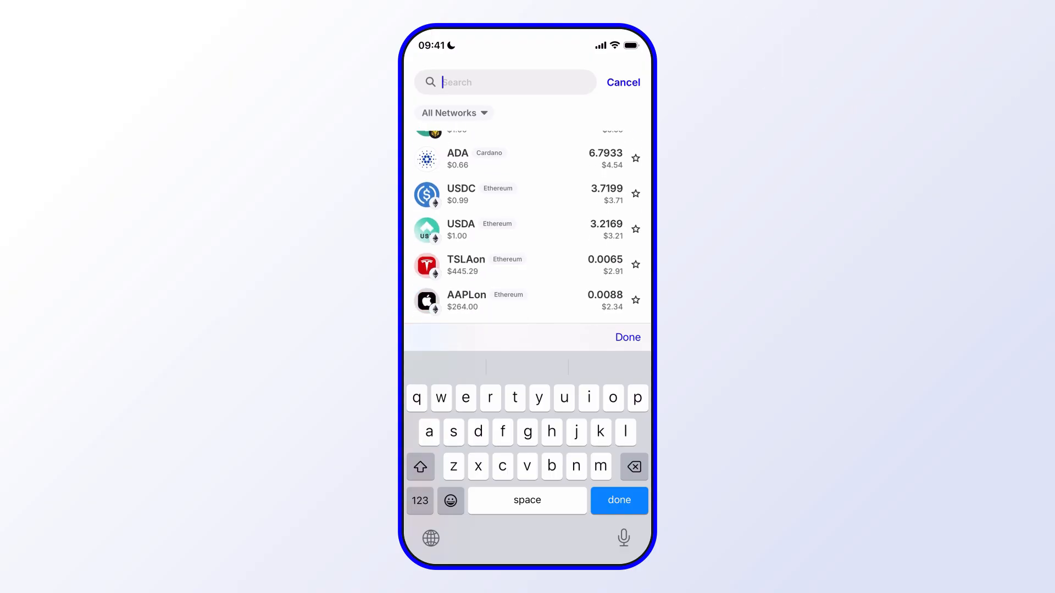
pyautogui.click(635, 263)
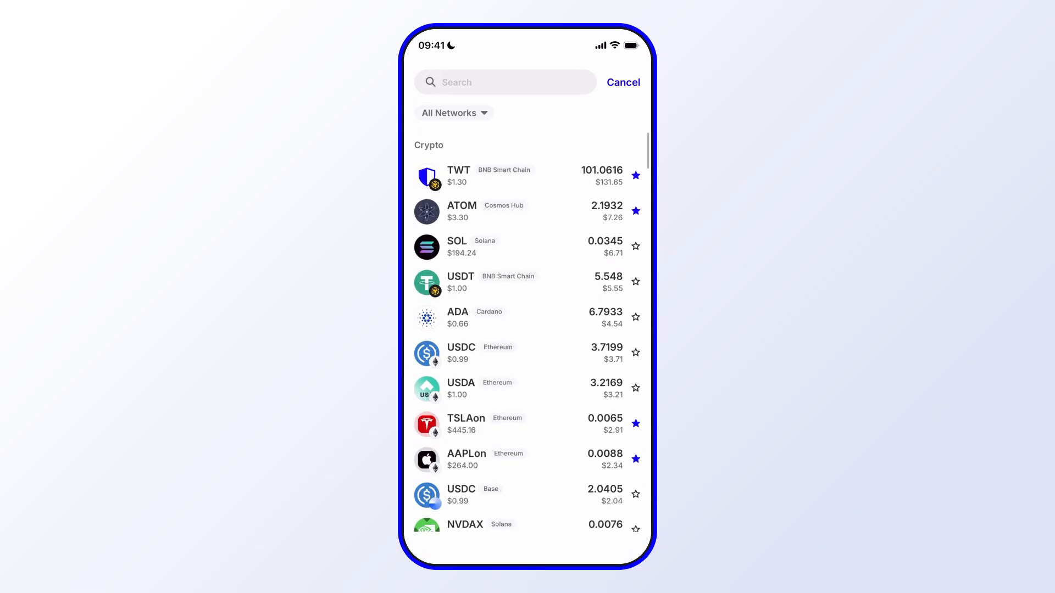
pyautogui.click(622, 82)
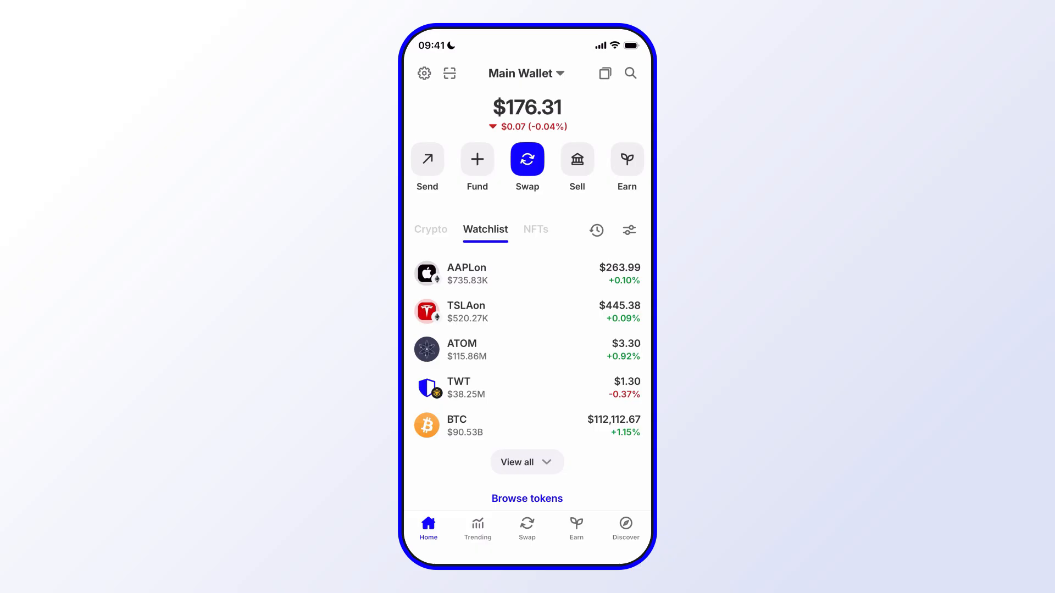
# Delete ATOM from the watchlist and switch back to the Crypto tab.
pyautogui.scroll(-3)
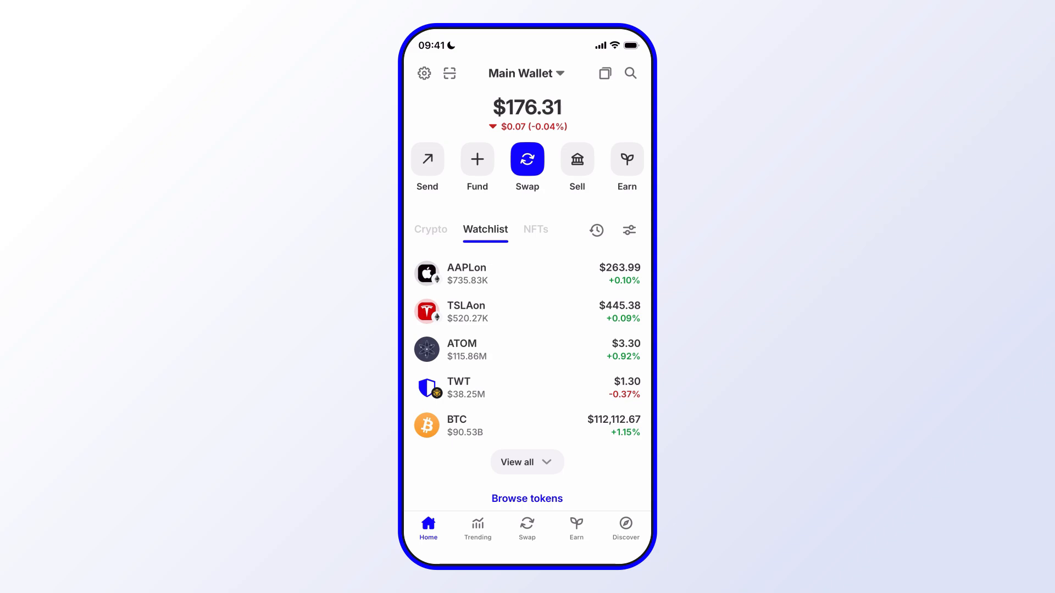
pyautogui.click(527, 349)
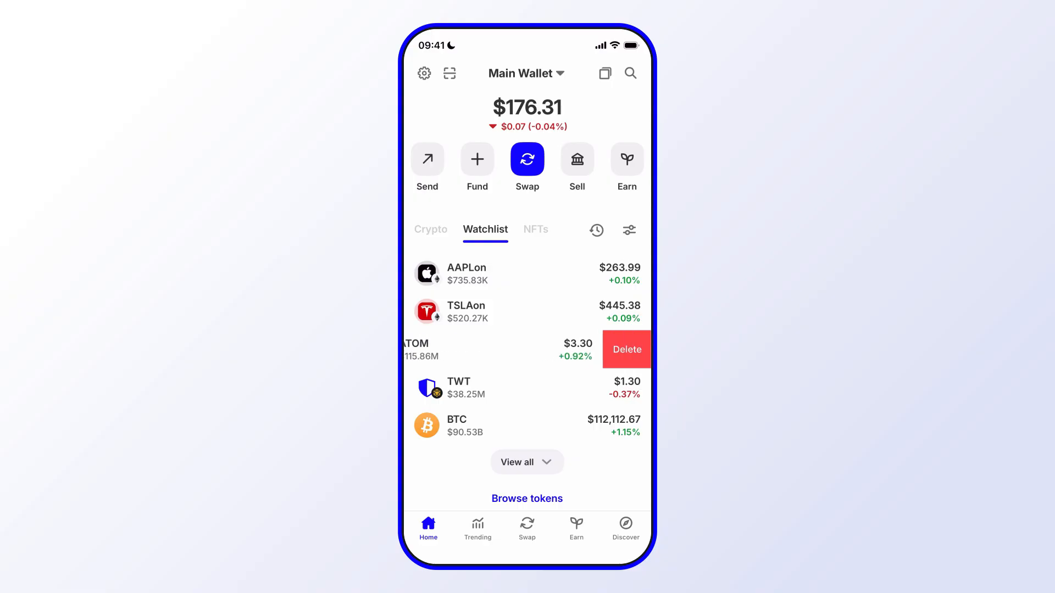
pyautogui.click(626, 350)
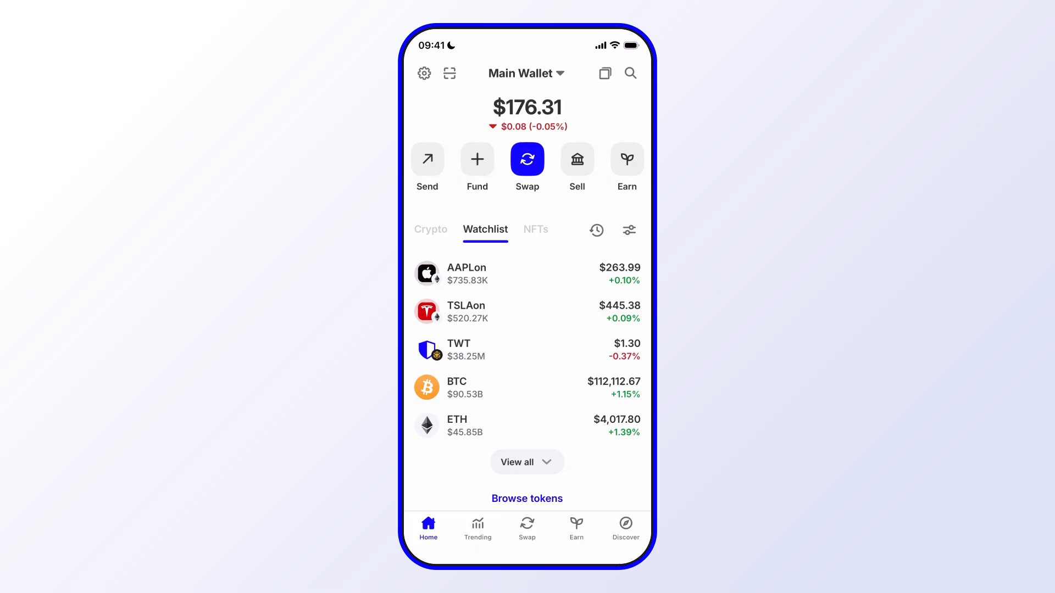
pyautogui.click(431, 230)
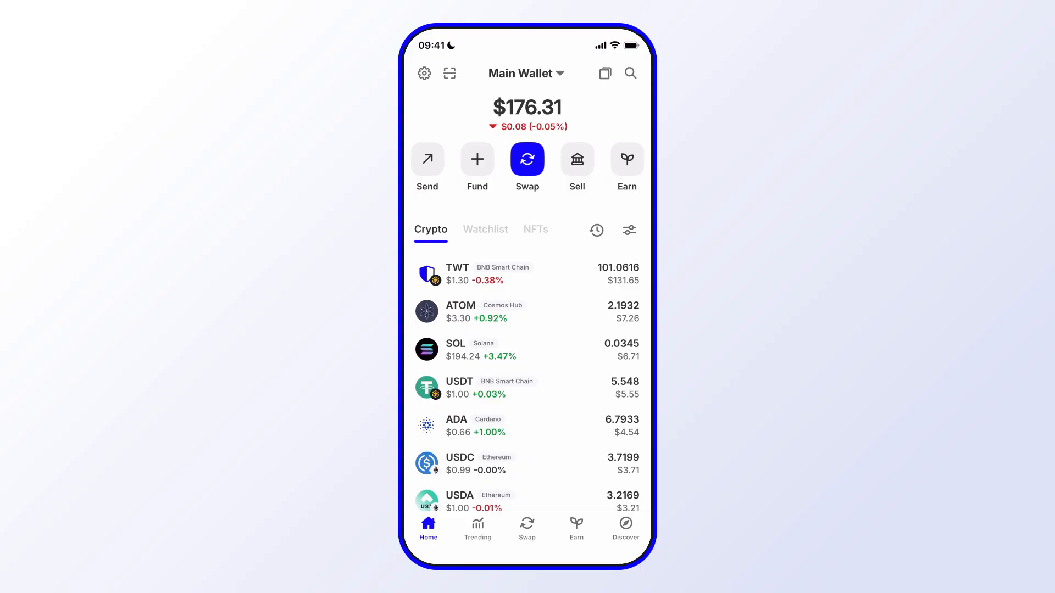
# Search for 'solana' and open SOL's detail page with its price chart.
pyautogui.click(630, 73)
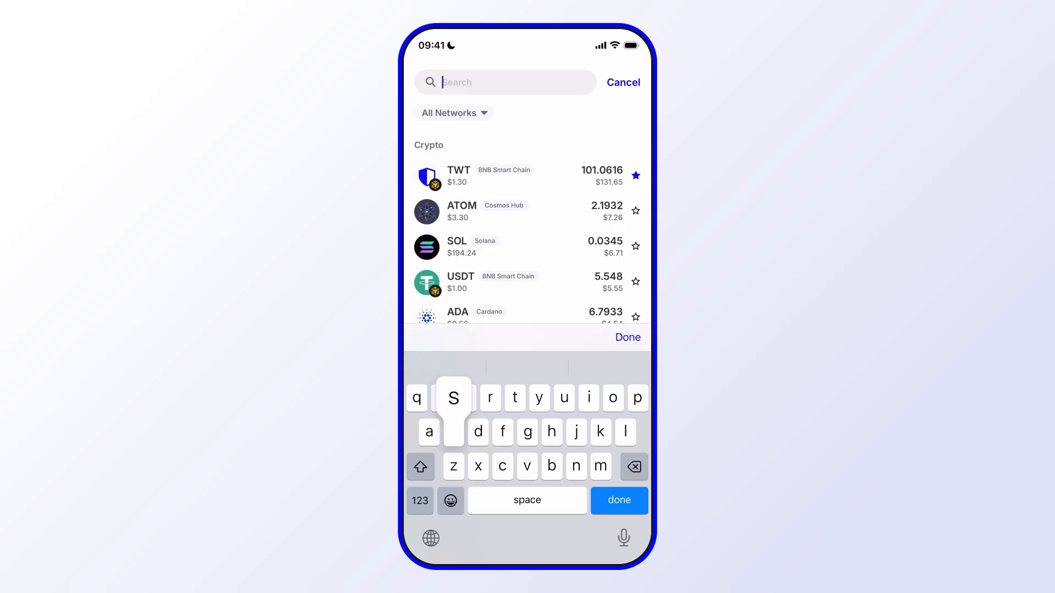
pyautogui.write('solana')
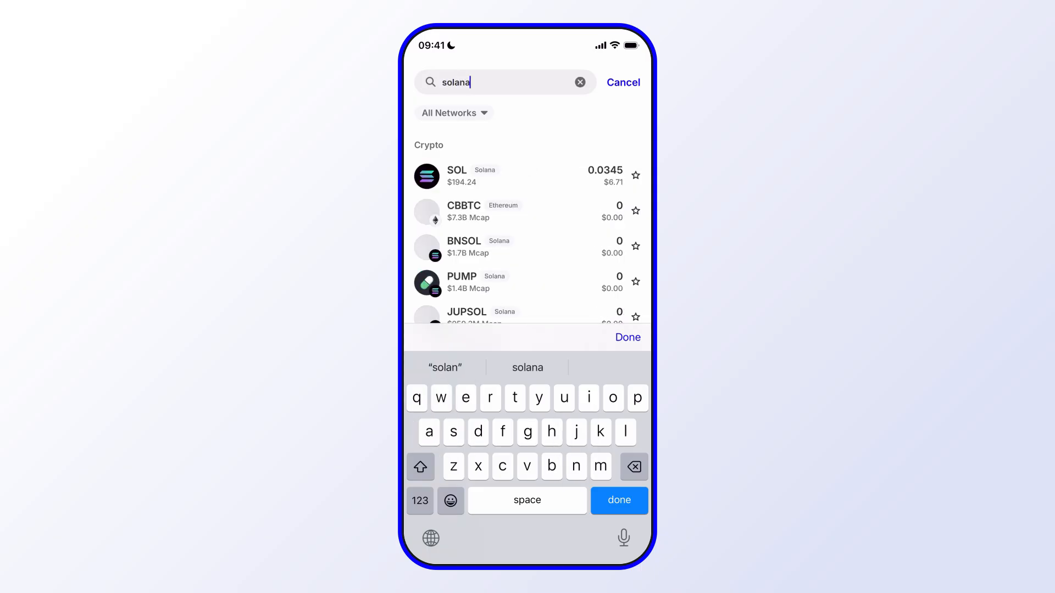
pyautogui.click(509, 176)
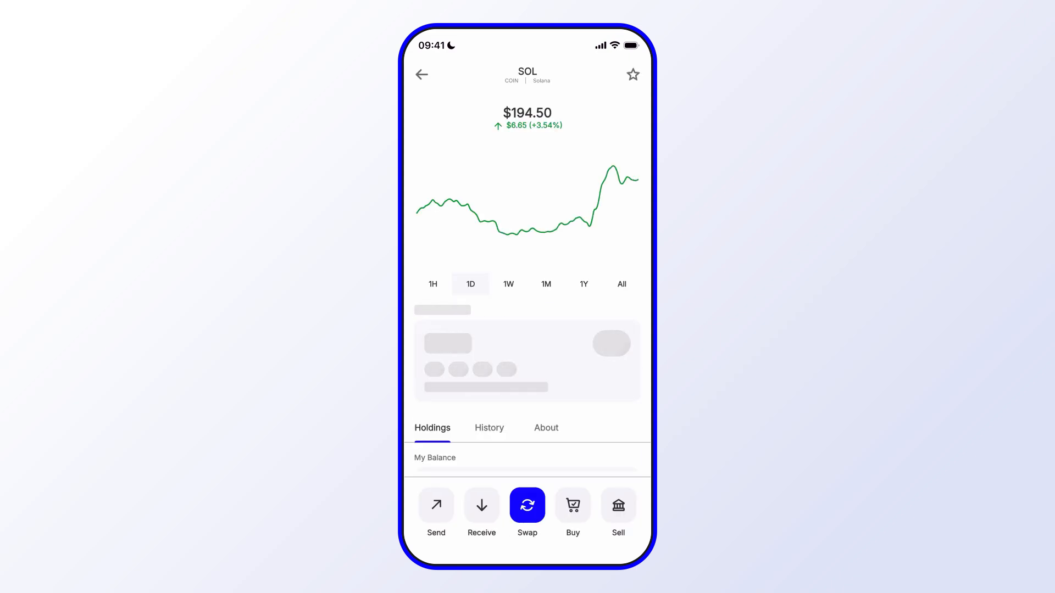
# Star SOL, go back home, and view the watchlist with SOL on top.
pyautogui.click(572, 506)
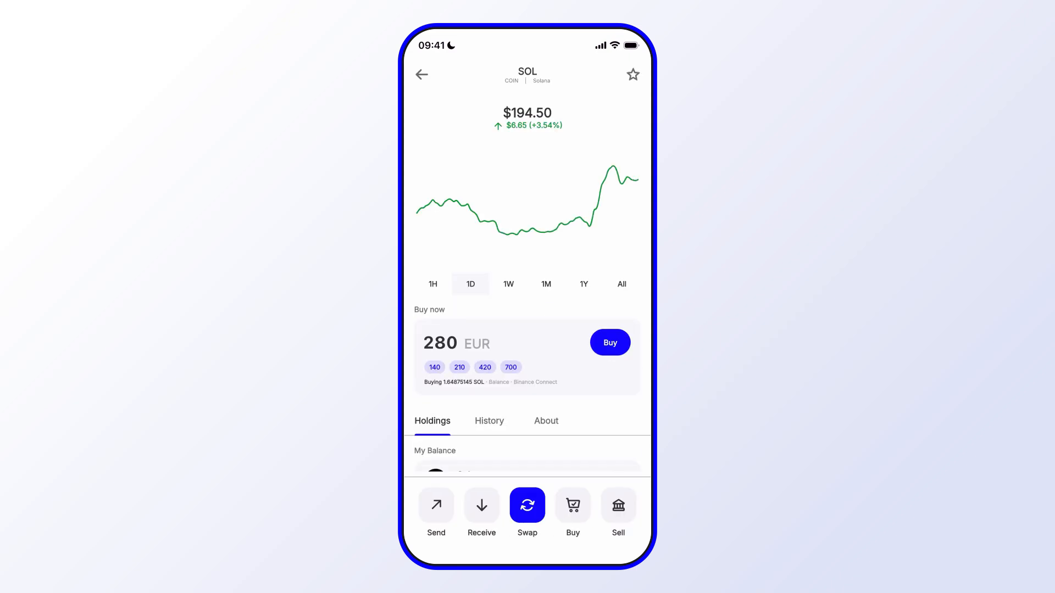
pyautogui.click(632, 75)
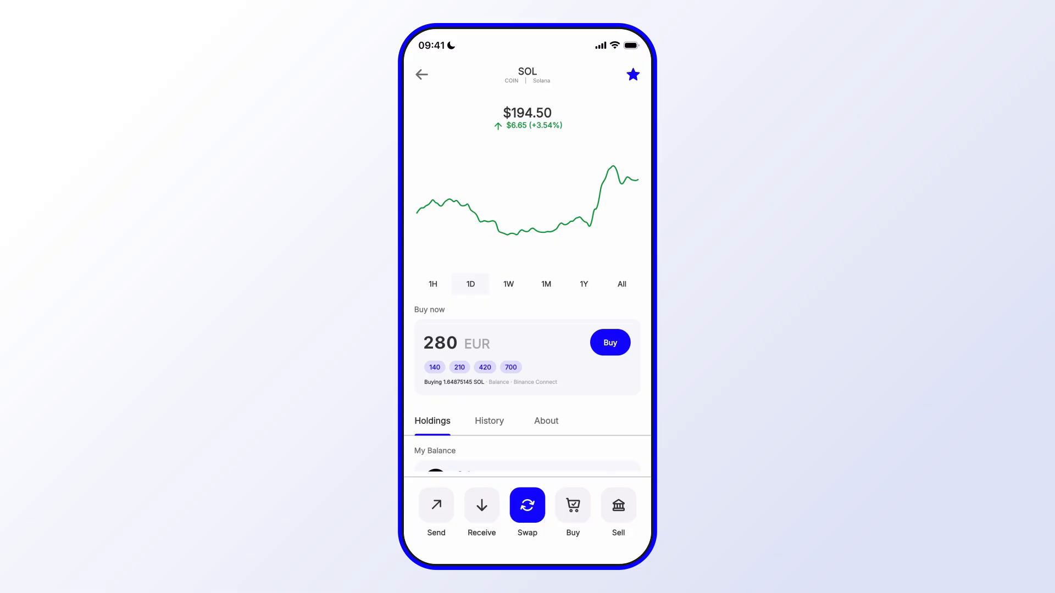
pyautogui.click(422, 74)
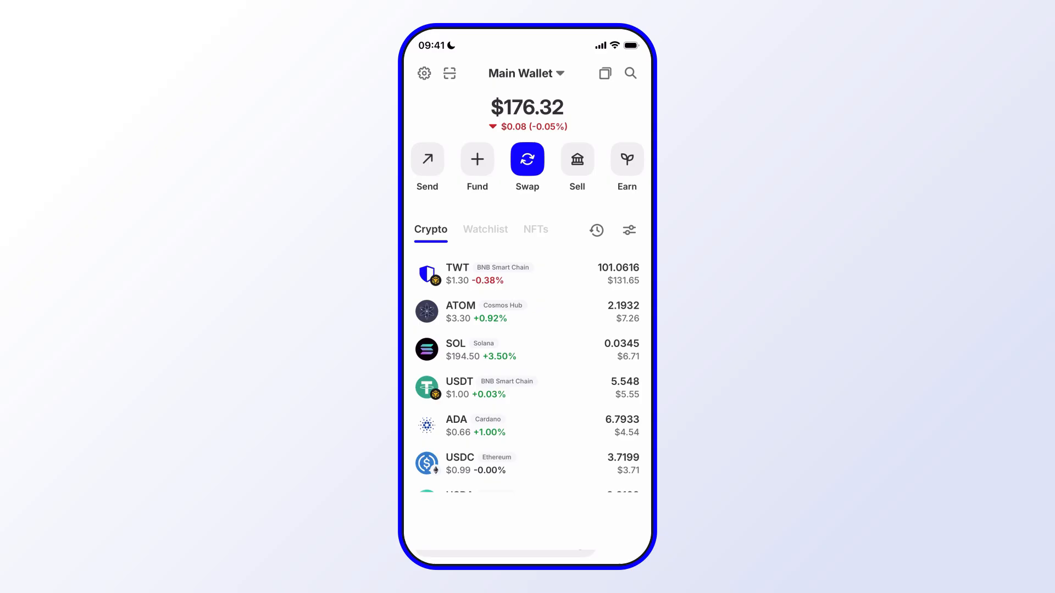
pyautogui.click(485, 230)
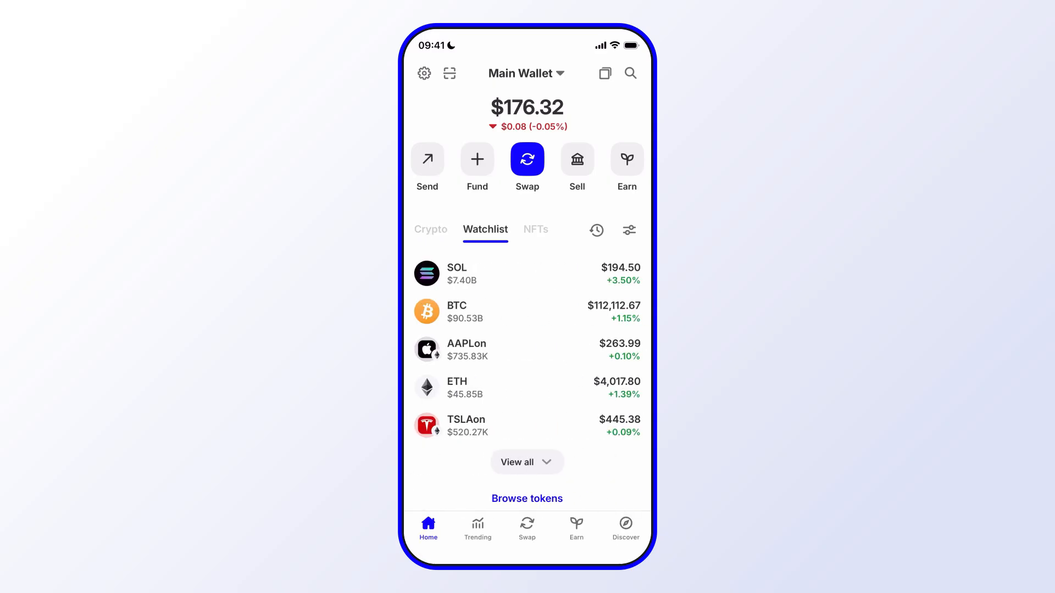